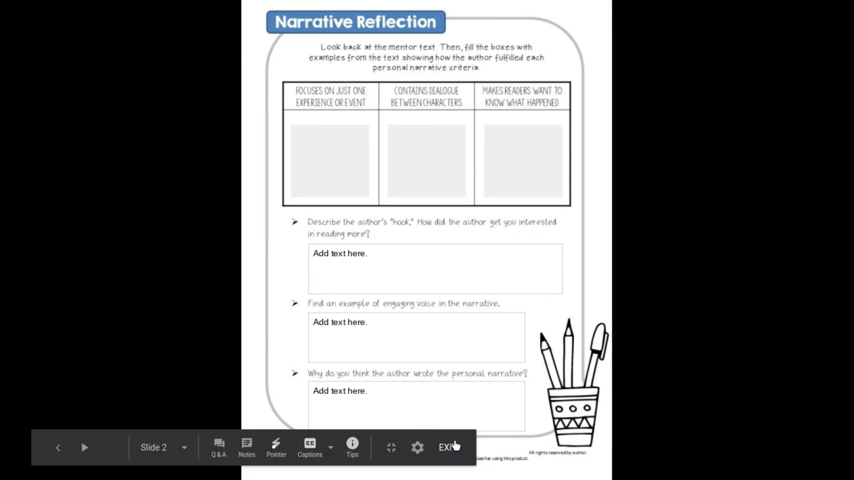
Exit the slideshow and select slide 1, Narrative Writing, in the filmstrip
click(449, 447)
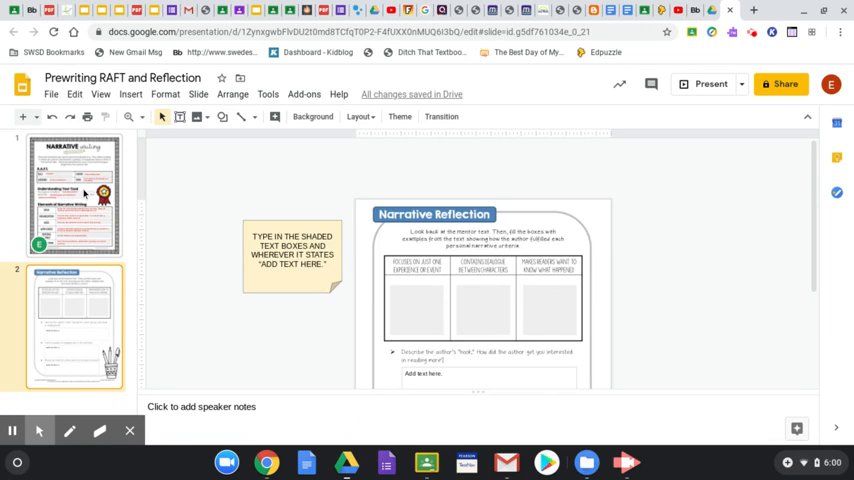
click(74, 194)
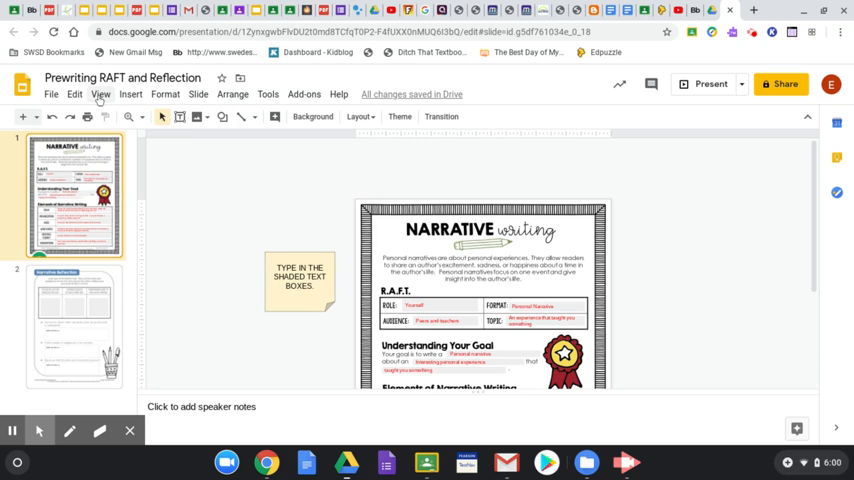
click(711, 83)
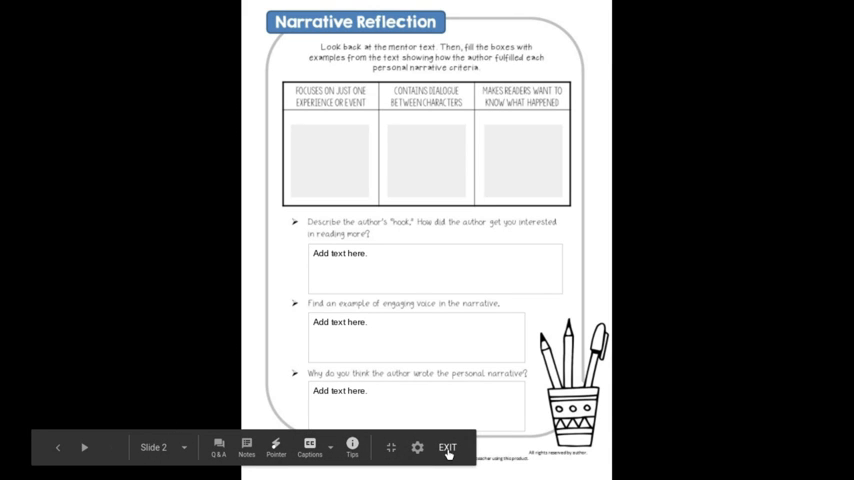
Exit the presentation to edit slide 2, Narrative Reflection
click(447, 446)
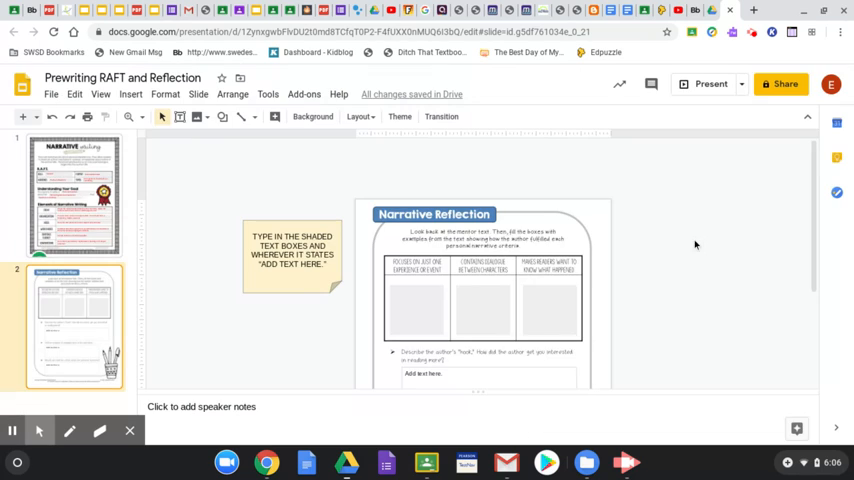
mouse_move(644, 217)
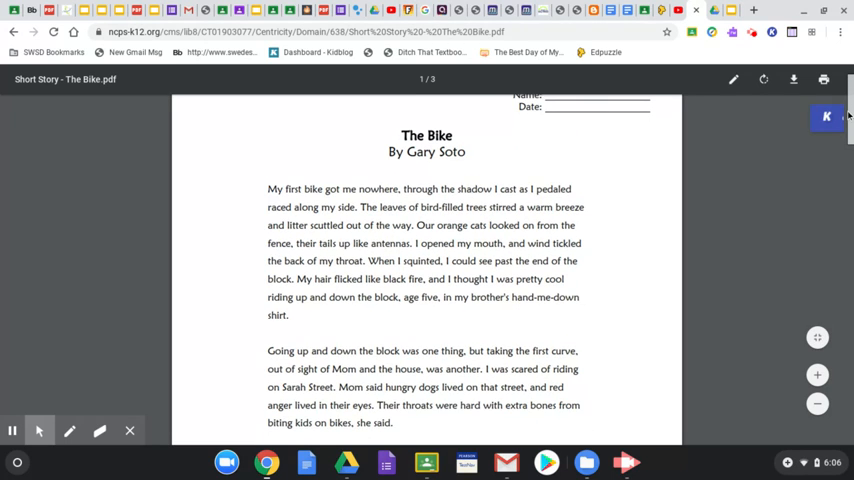
Read page 1 of 'The Bike' by Gary Soto, scrolling onto page 2
scroll(down, 3)
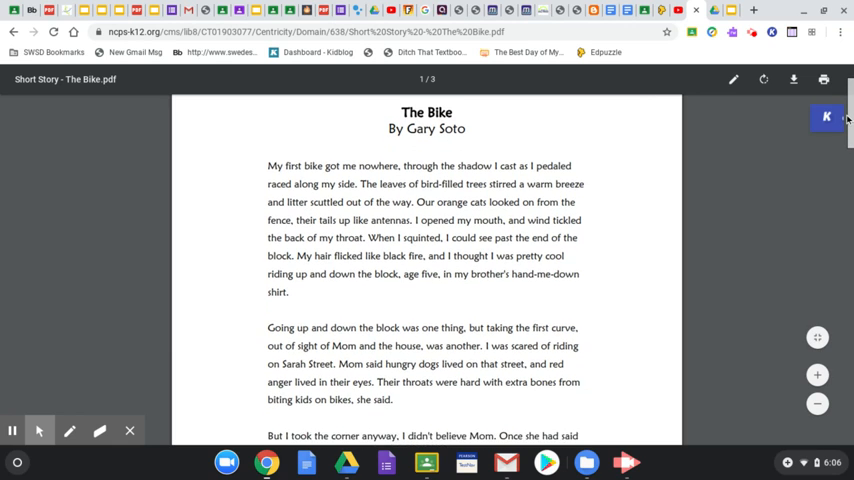
scroll(down, 3)
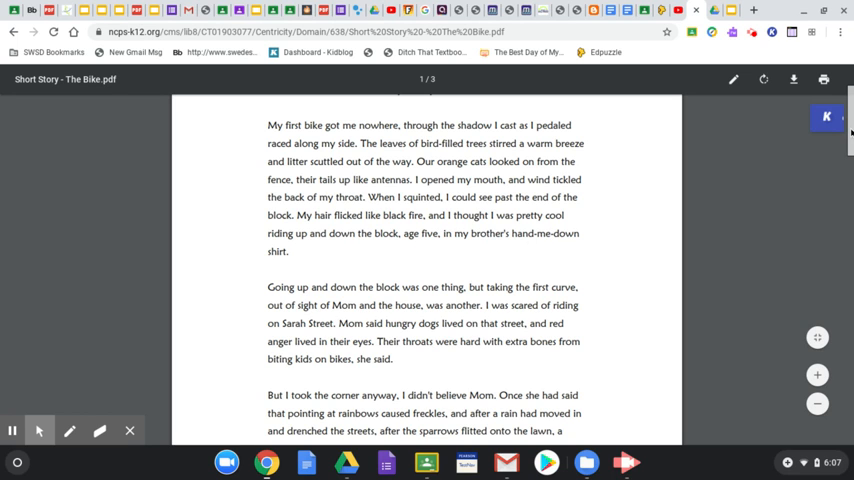
scroll(down, 3)
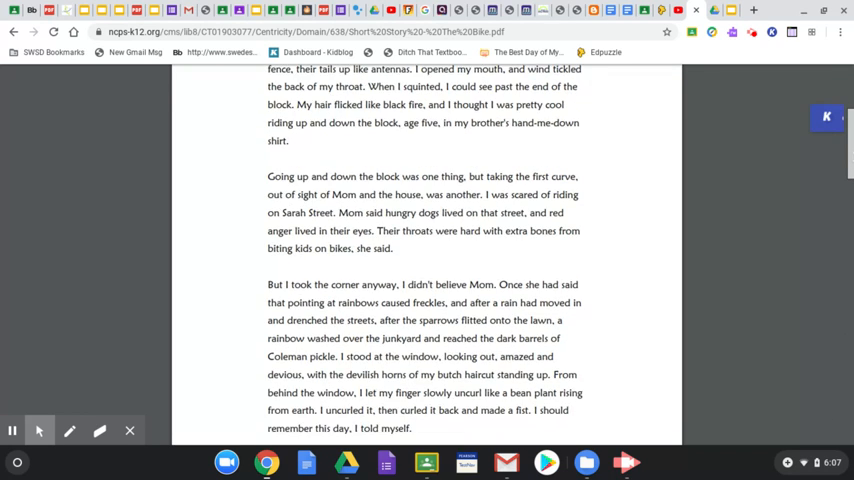
scroll(down, 3)
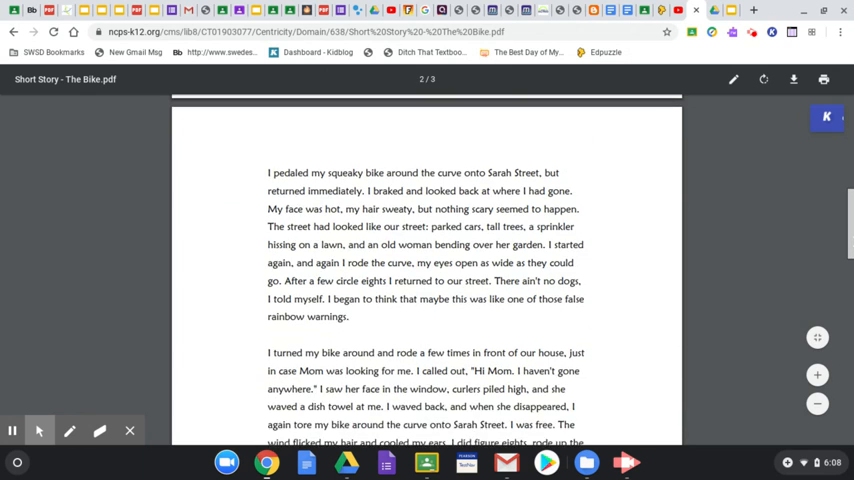
scroll(down, 3)
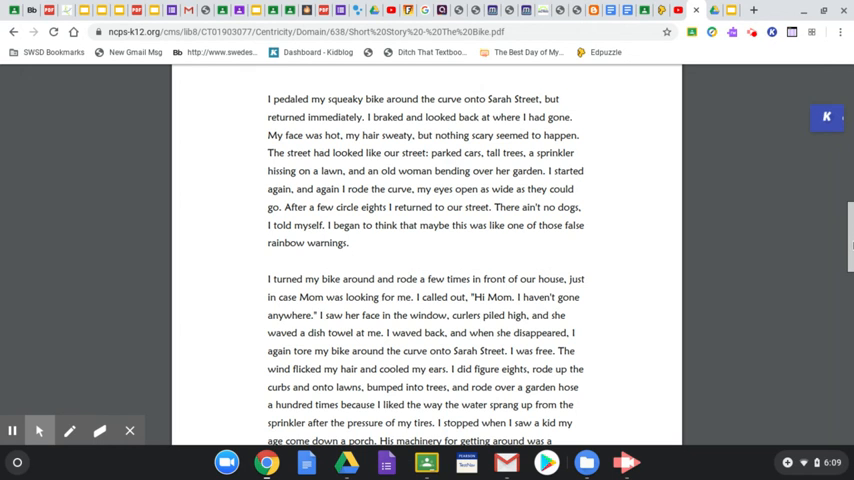
Scroll page 2 down to the tricycle kid advancing like a tank
scroll(down, 3)
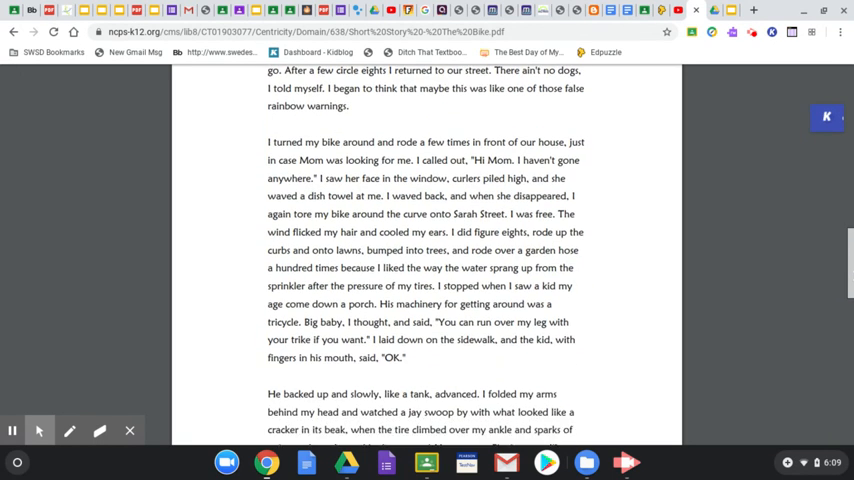
Read the rest of page 2, reaching page 3 where the pants leg catches
scroll(down, 3)
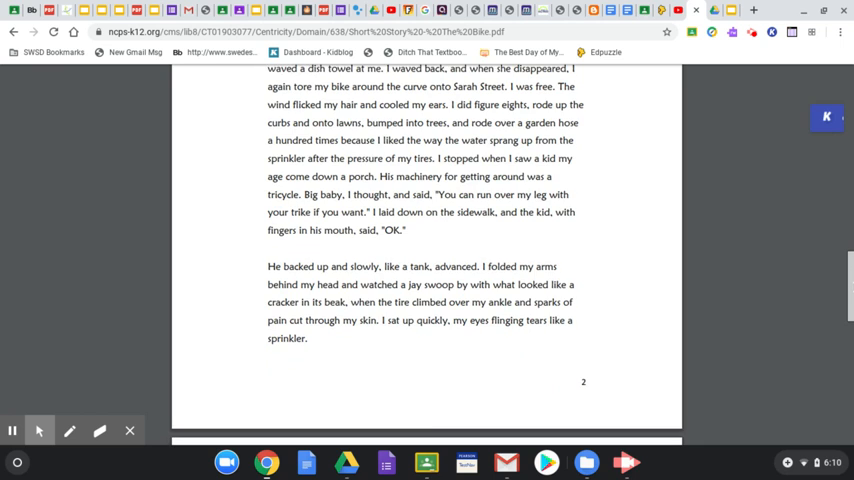
scroll(down, 3)
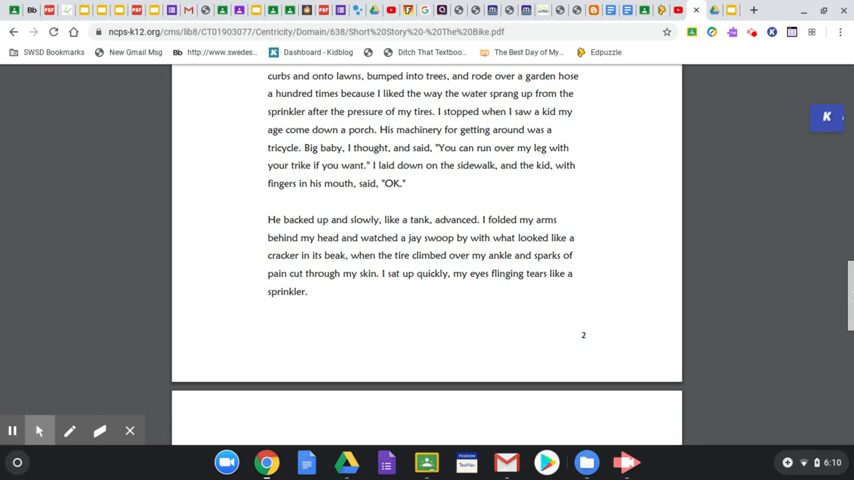
scroll(down, 3)
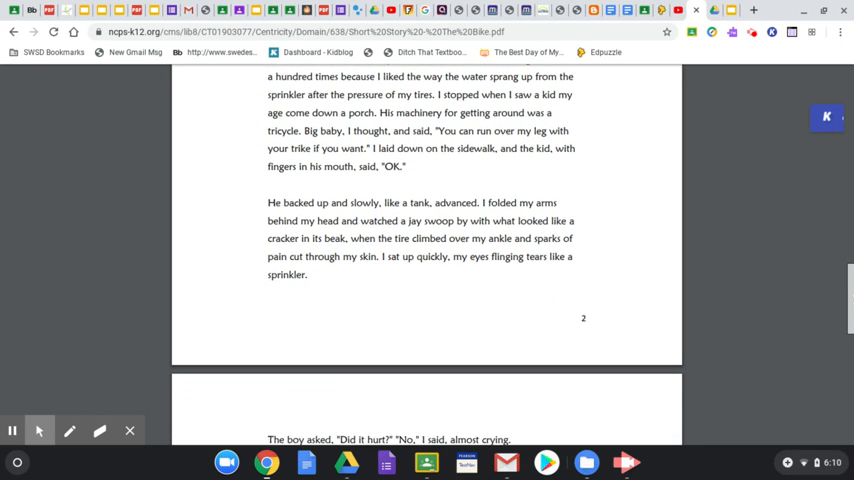
scroll(down, 3)
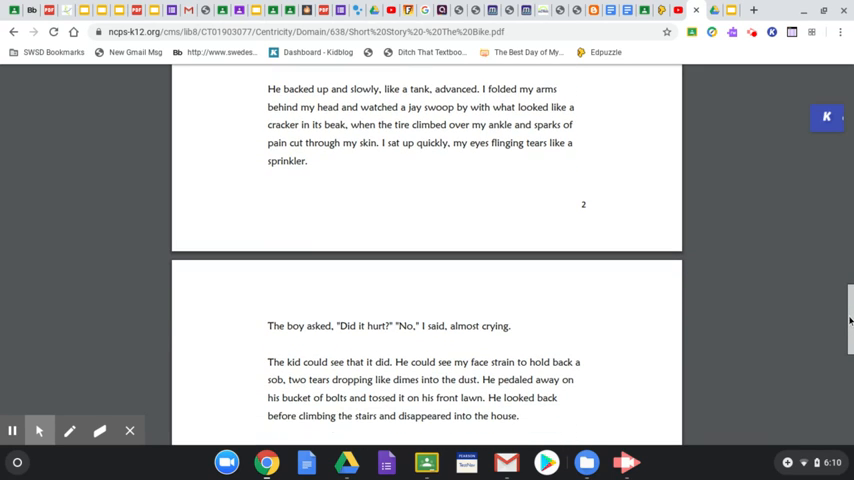
scroll(down, 3)
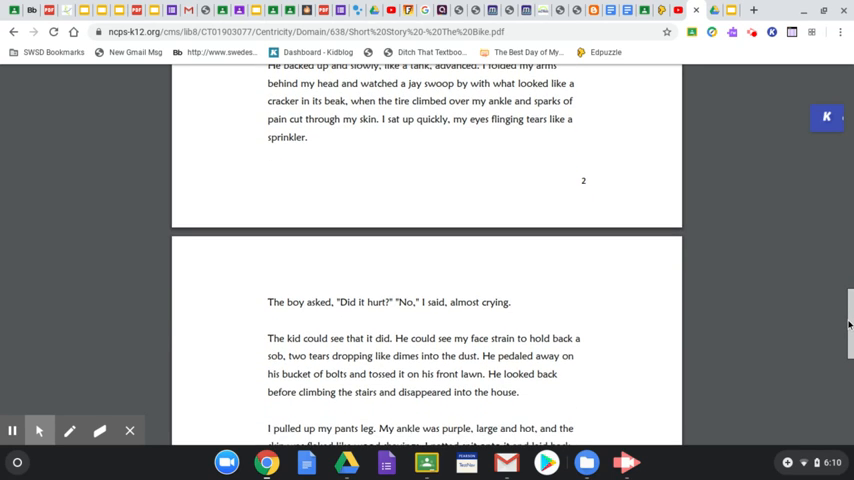
scroll(down, 3)
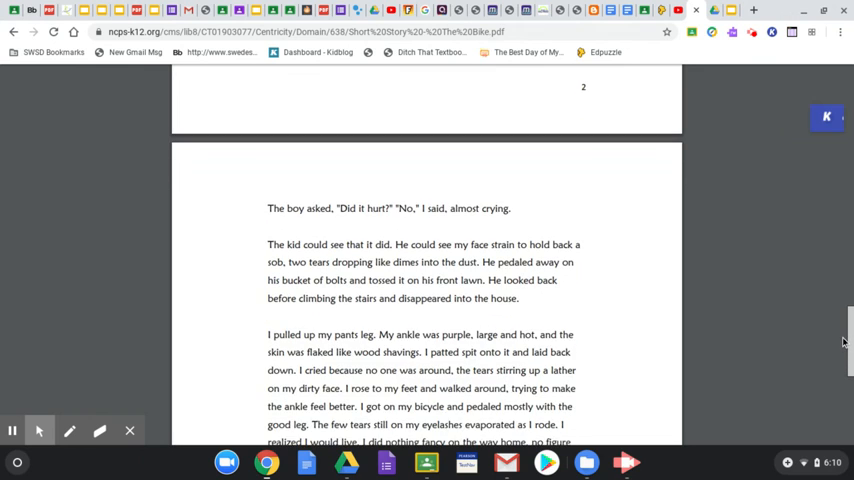
scroll(down, 3)
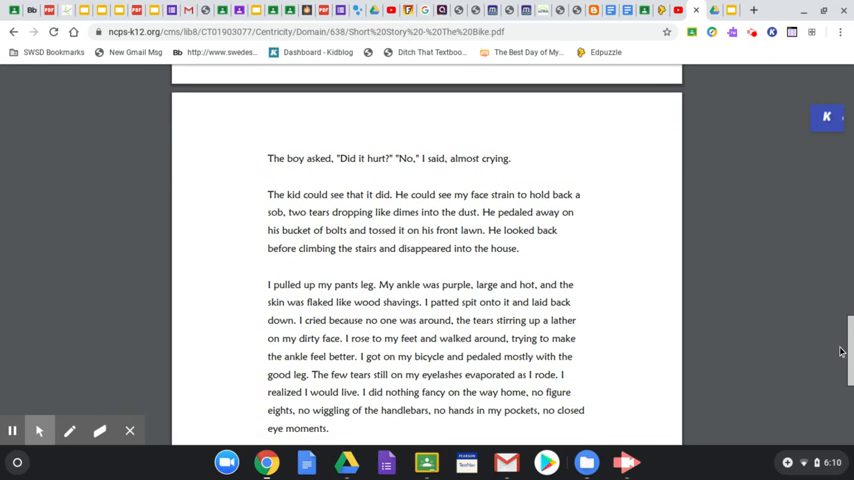
scroll(down, 3)
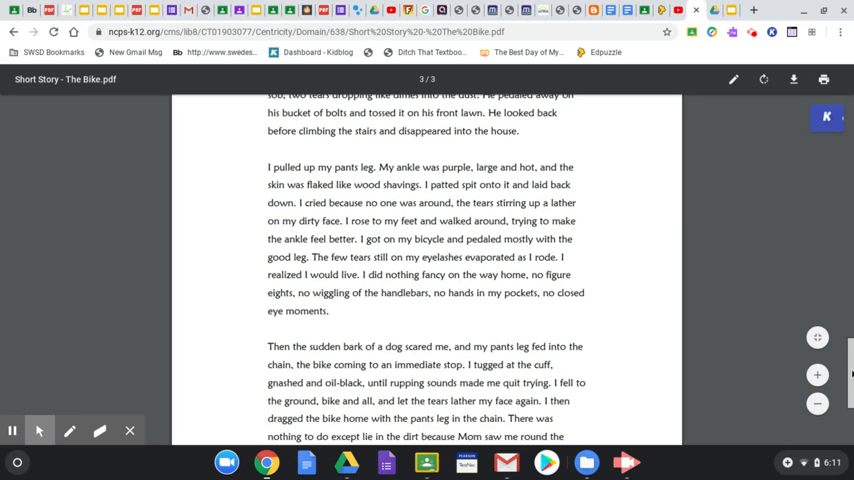
Scroll to the final paragraph at the bottom of page 3
scroll(down, 3)
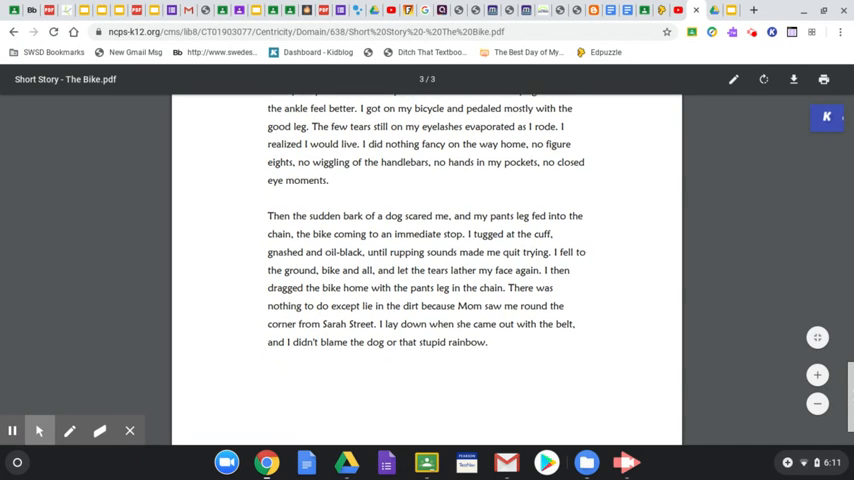
scroll(down, 3)
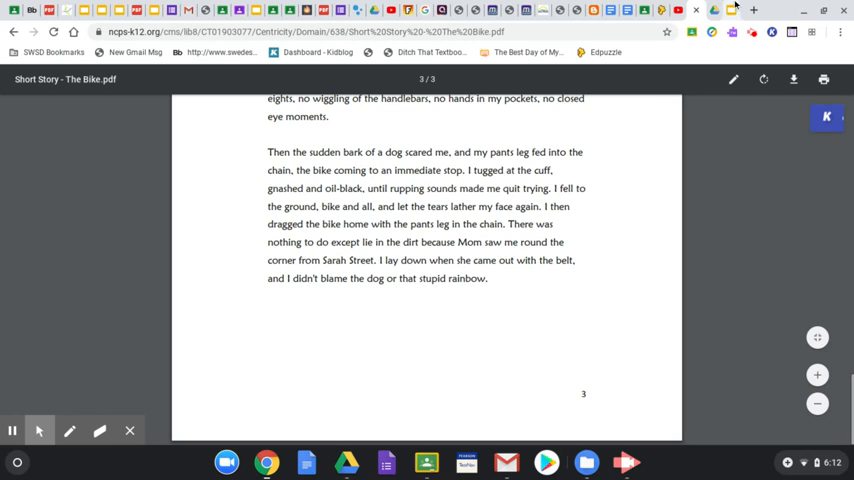
Show the Narrative Reflection slide's answer boxes and prompts, then open the View menu
click(712, 9)
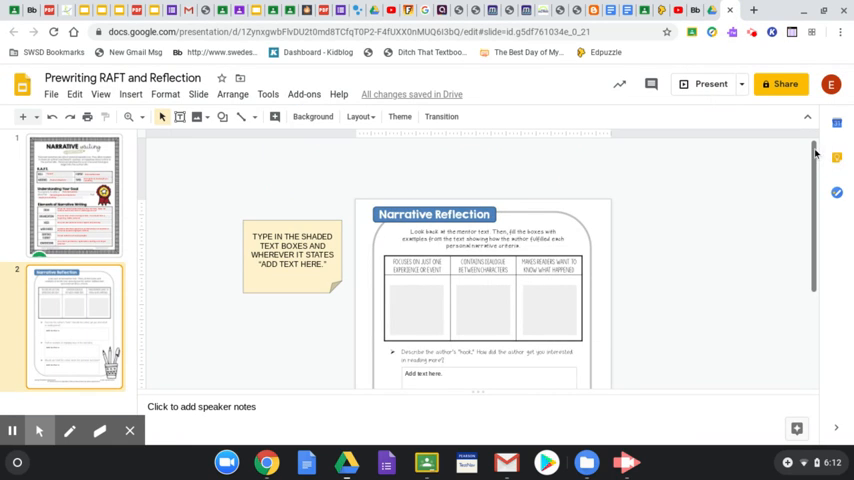
scroll(down, 3)
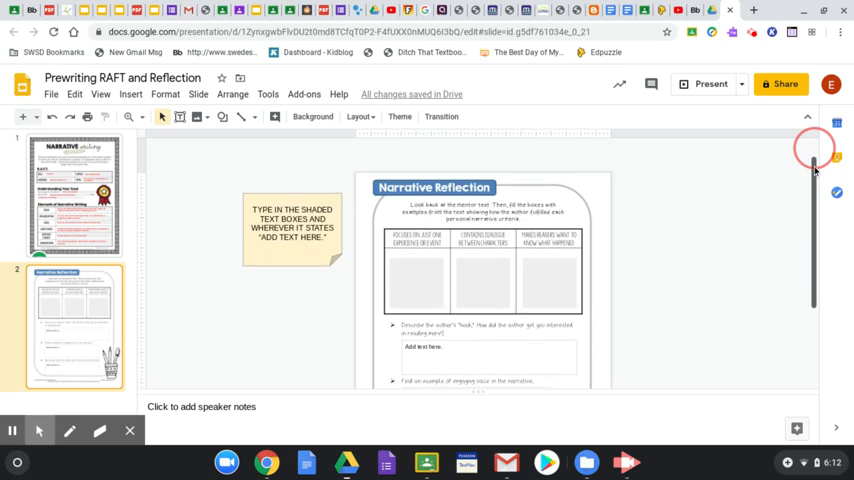
scroll(down, 3)
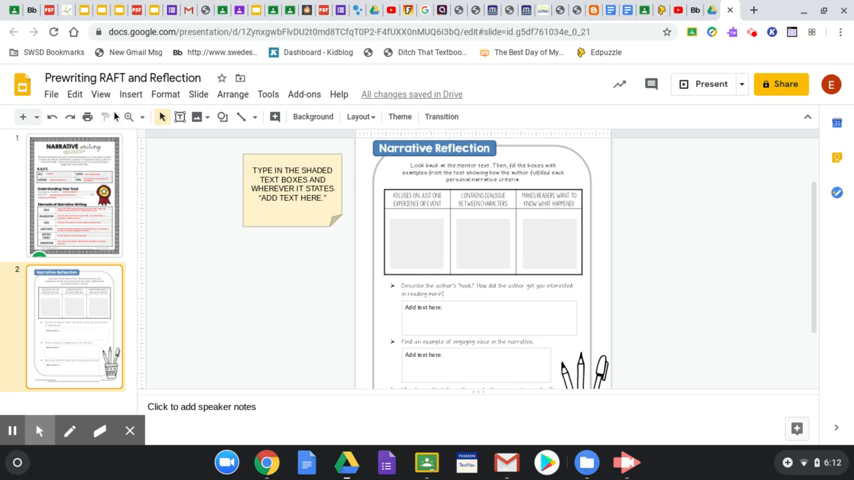
click(100, 94)
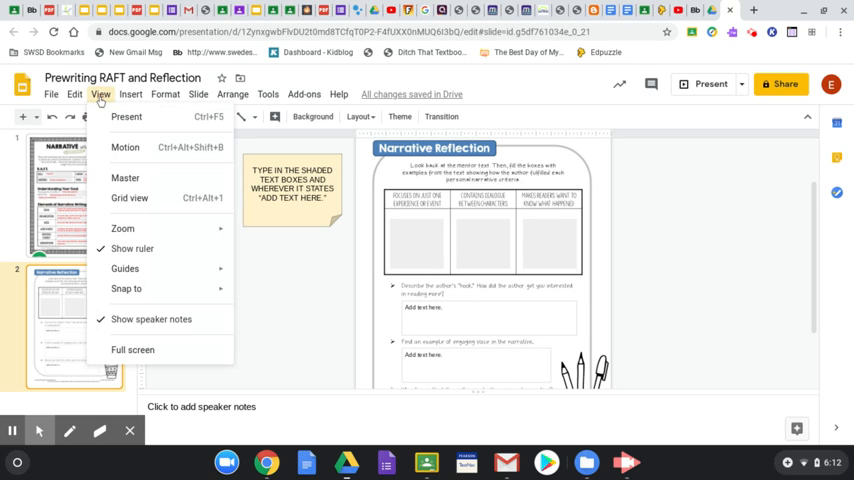